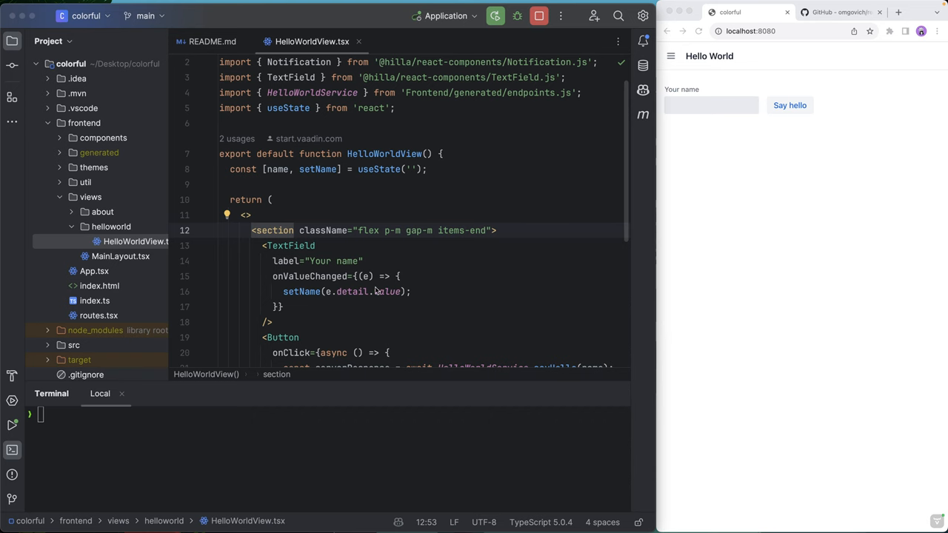
{"action": "mouse_move", "coordinate": [717, 277]}
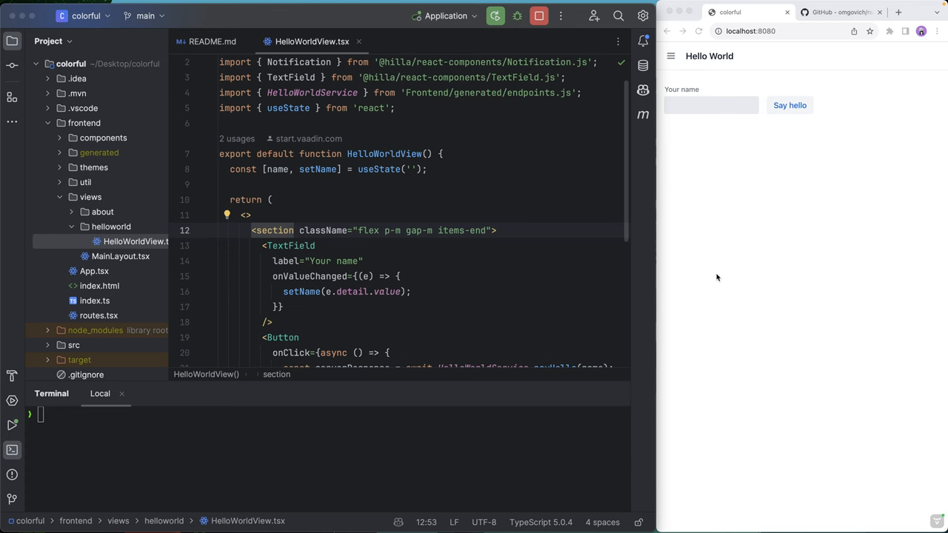
{"action": "mouse_move", "coordinate": [286, 261]}
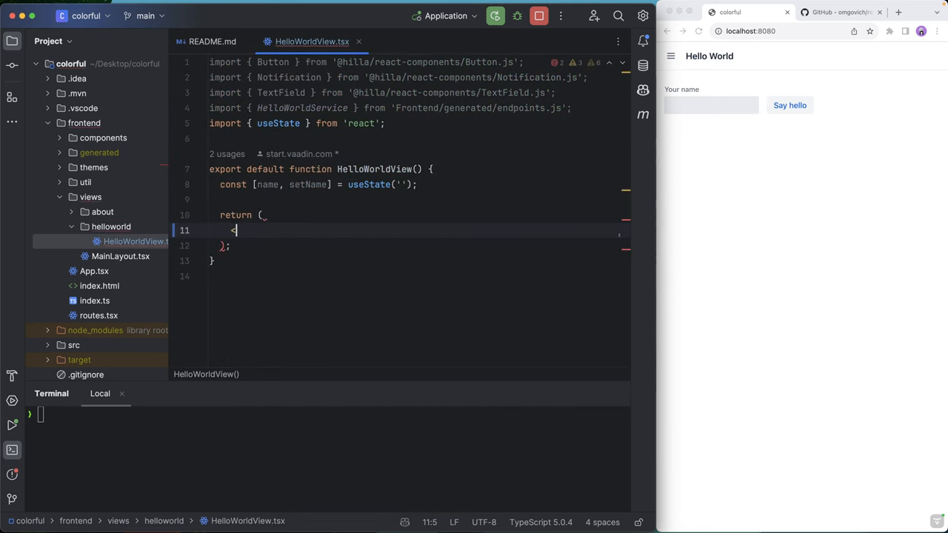
- Make HelloWorldView return a div holding an <h1>Hello, world</h1> heading
{"action": "type", "text": "<div>"}
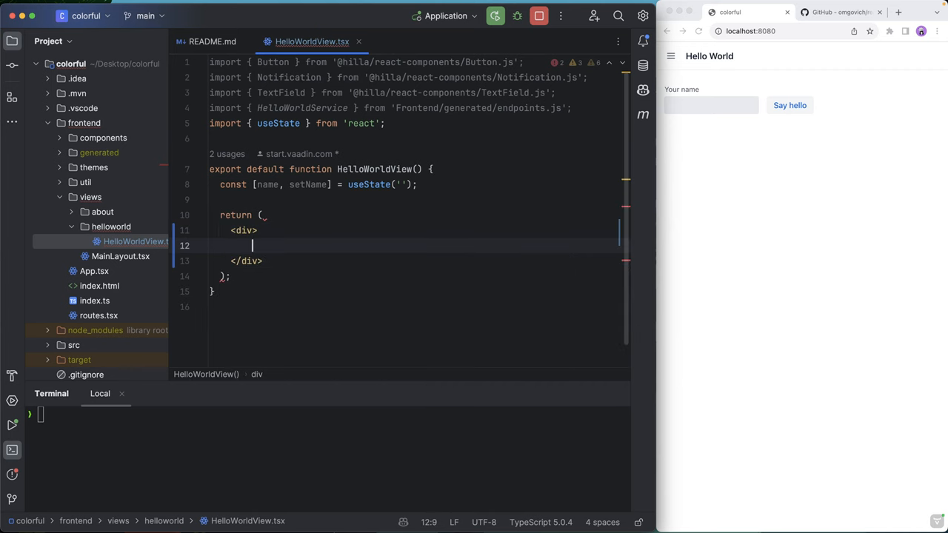
{"action": "type", "text": "h1>Hello, wo</h1>"}
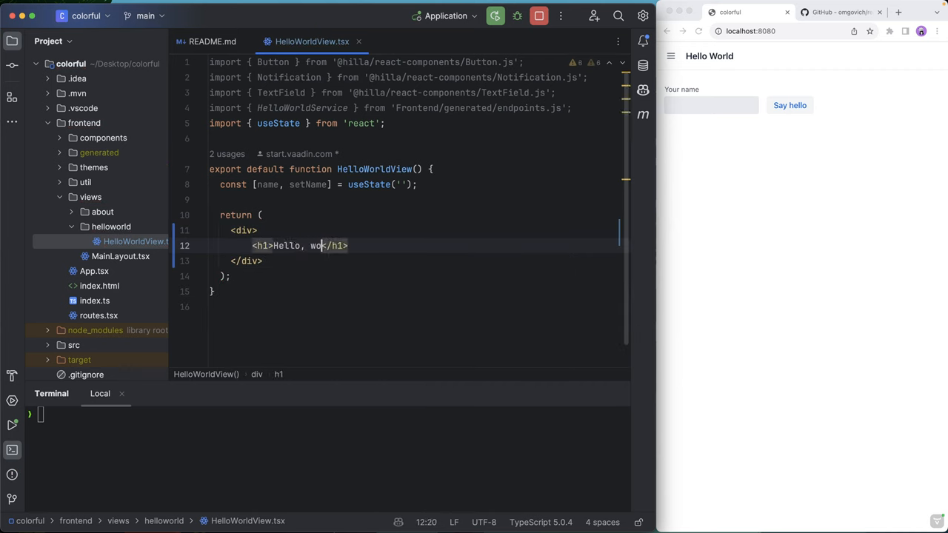
{"action": "type", "text": "ld"}
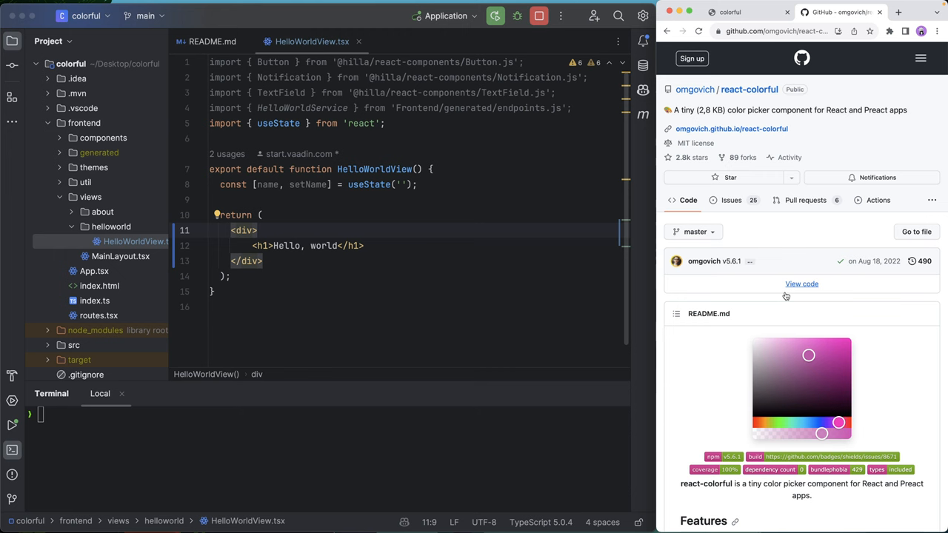
- Scroll the react-colorful README down to the Getting Started install and usage example
{"action": "scroll", "scroll_direction": "down", "scroll_amount": 3}
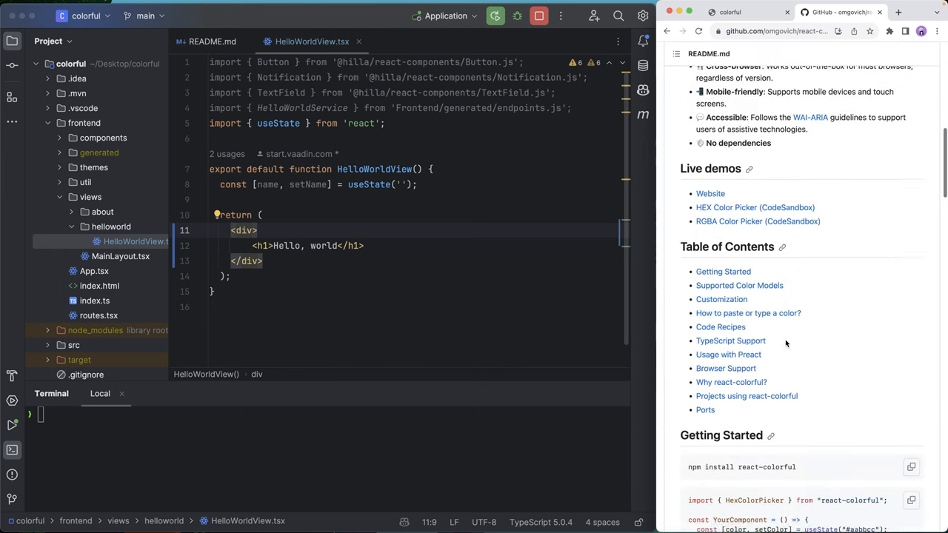
{"action": "scroll", "scroll_direction": "down", "scroll_amount": 3}
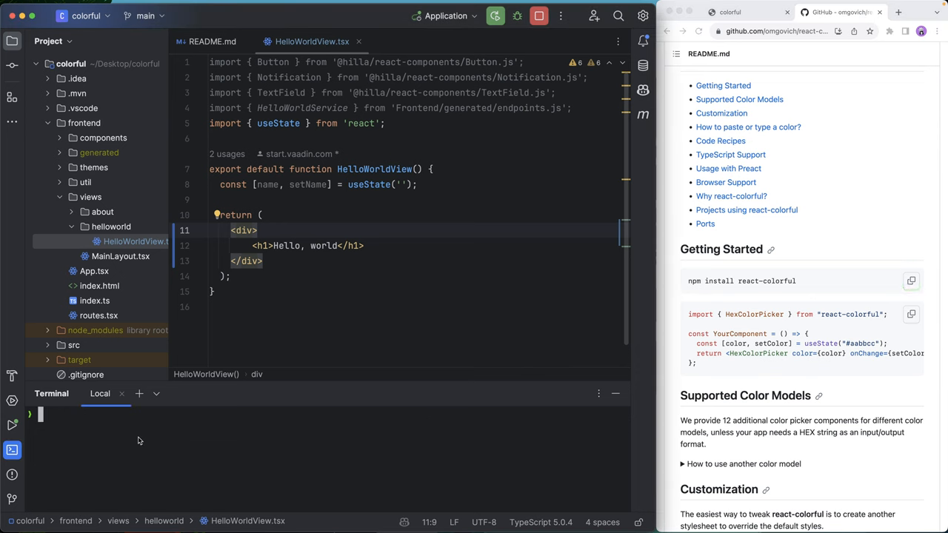
- Run npm install react-colorful in the terminal, then hide the terminal panel
{"action": "scroll", "scroll_direction": "down", "scroll_amount": 3}
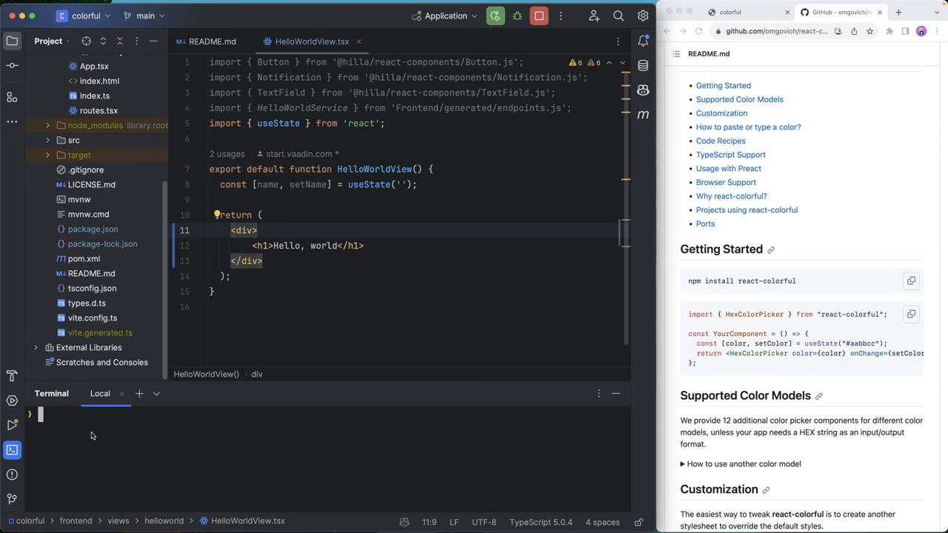
{"action": "type", "text": "npm install react-colorful"}
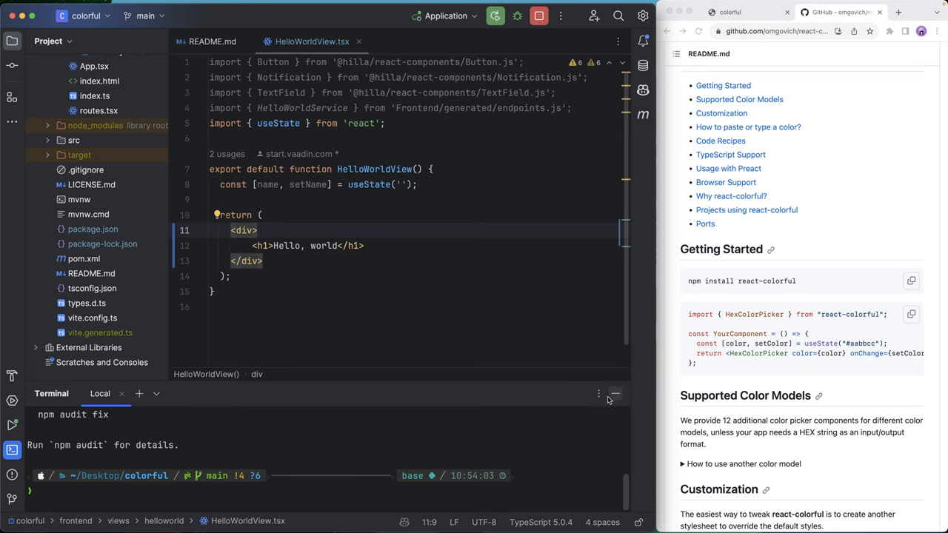
{"action": "left_click", "coordinate": [614, 394]}
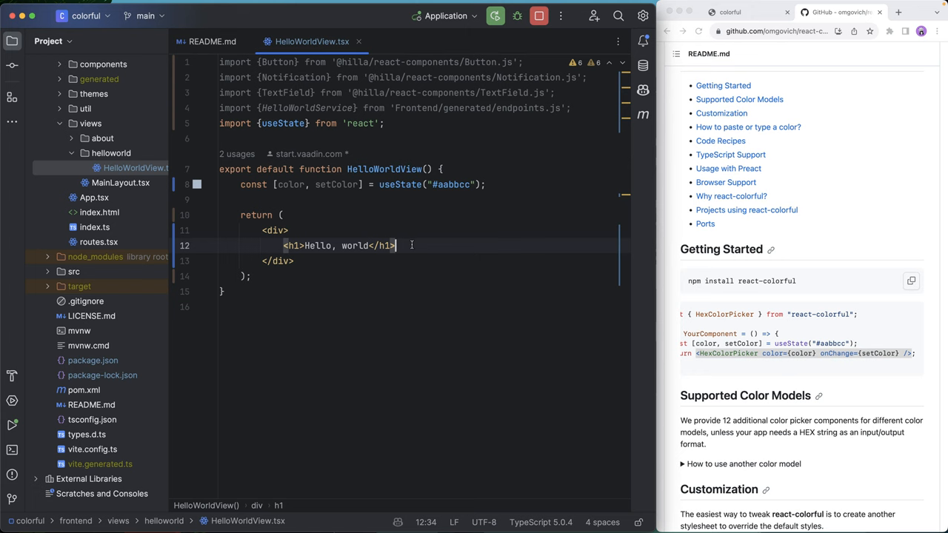
- Add <HexColorPicker color={color} onChange={setColor} /> below the heading, bound to the #aabbcc color state
{"action": "type", "text": "<HexColorPicker color={color} onChange={setColor} />"}
{"action": "type", "text": " style={"}
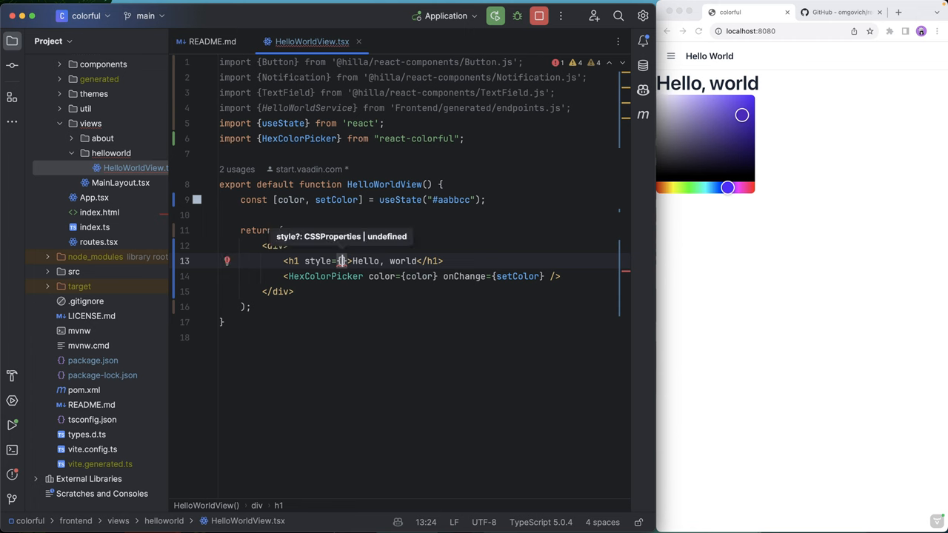
- Give the h1 a style={{color}} attribute so it uses the picked color
{"action": "type", "text": "cl}"}
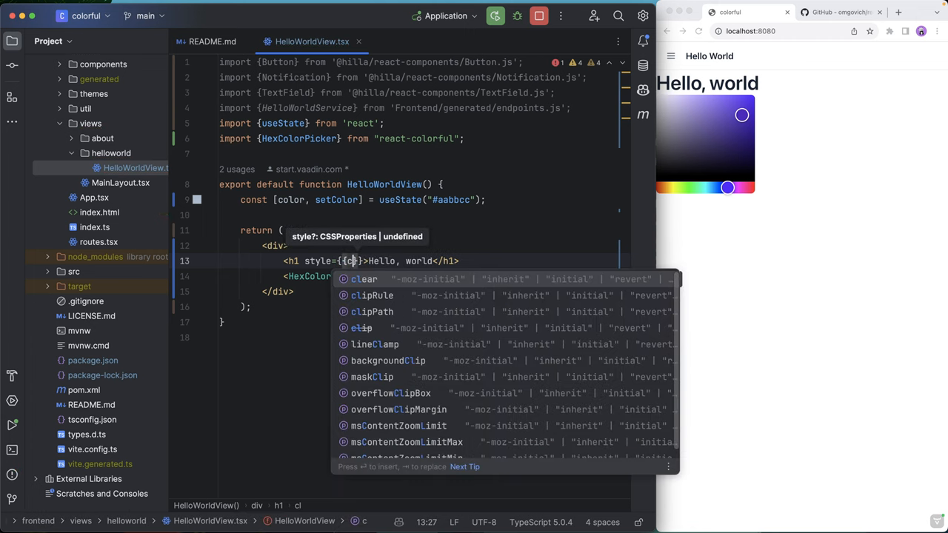
{"action": "type", "text": "color"}
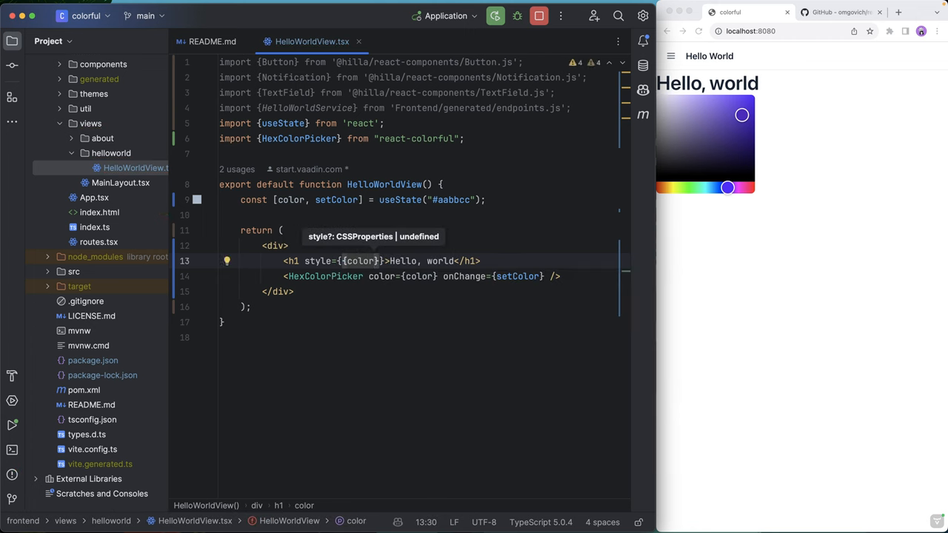